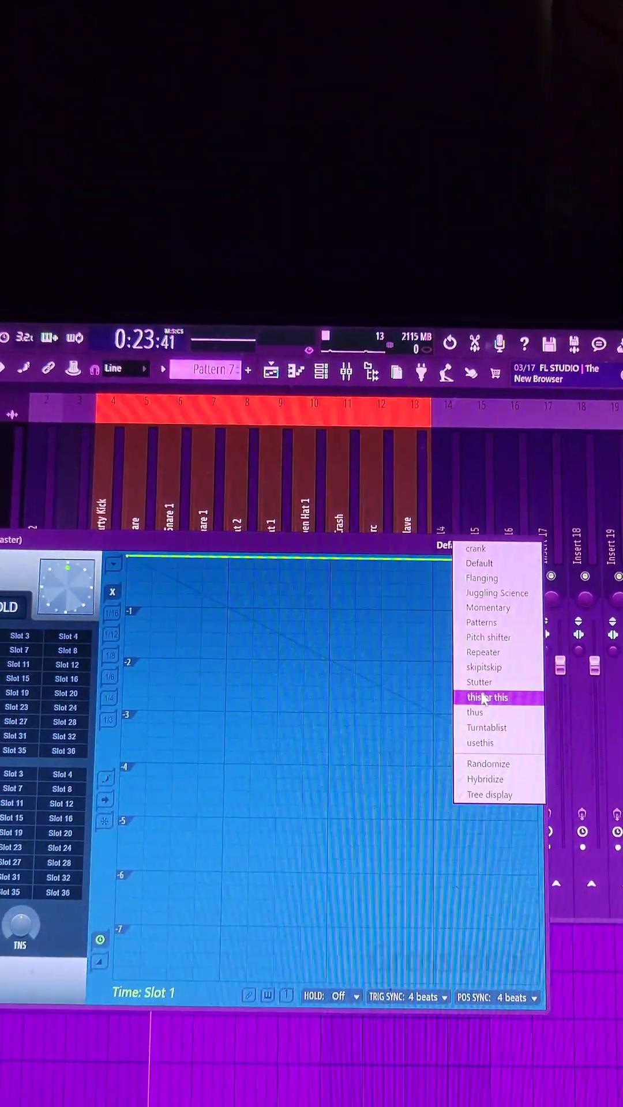
- Load the 'this or this' stutter preset bank into Gross Beat's time slots
{"action": "left_click", "coordinate": [479, 682]}
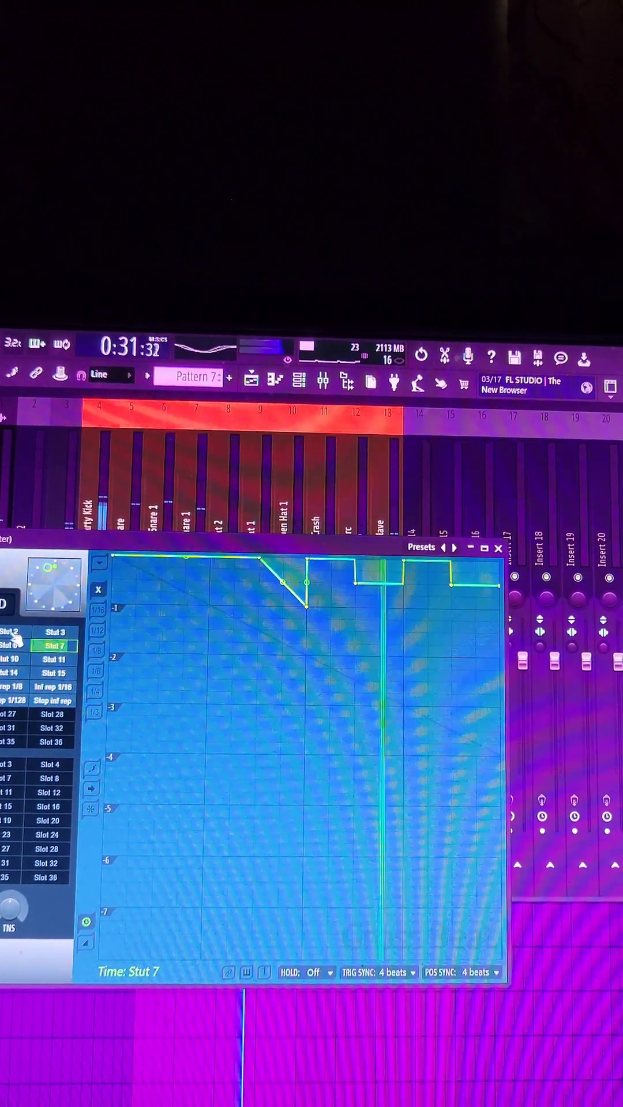
{"action": "left_click", "coordinate": [14, 632]}
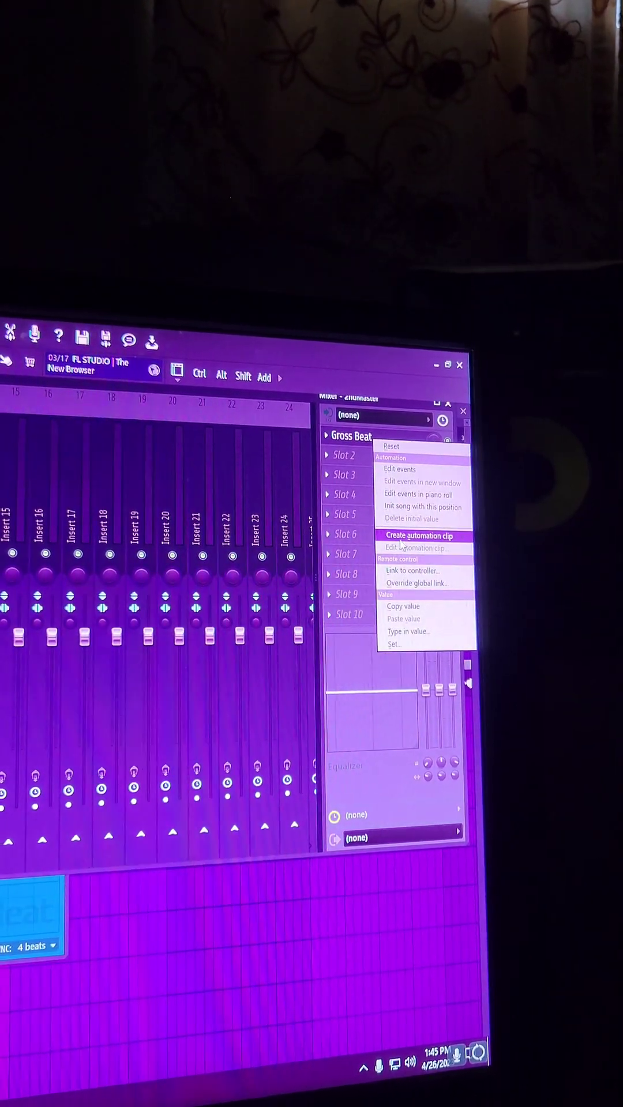
- Create an automation clip for Gross Beat's mix knob from the mixer effect slot
{"action": "left_click", "coordinate": [422, 534]}
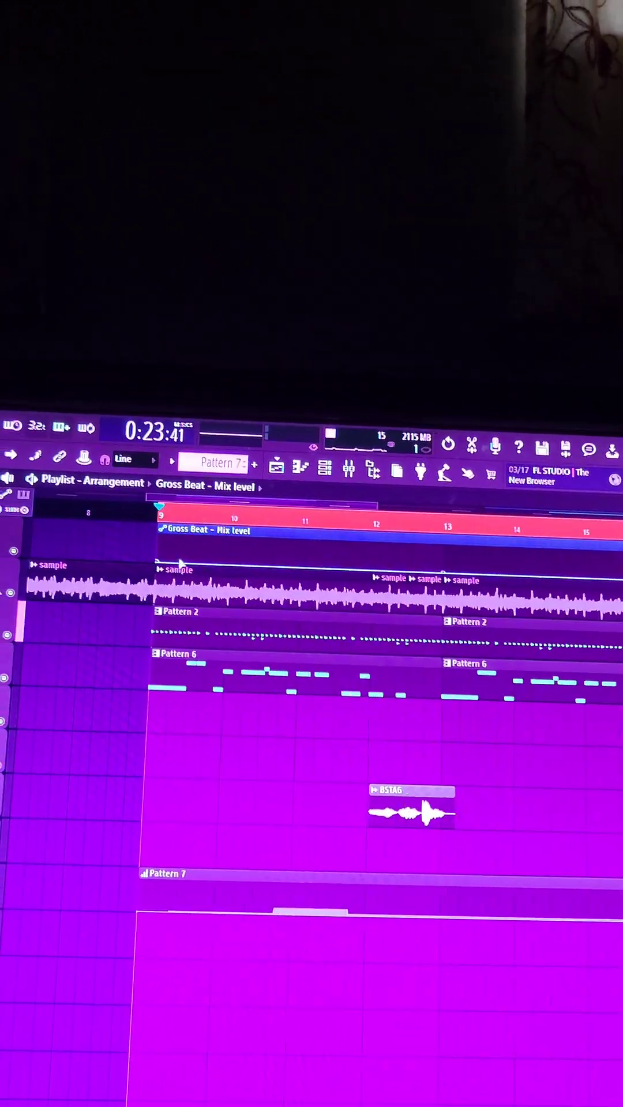